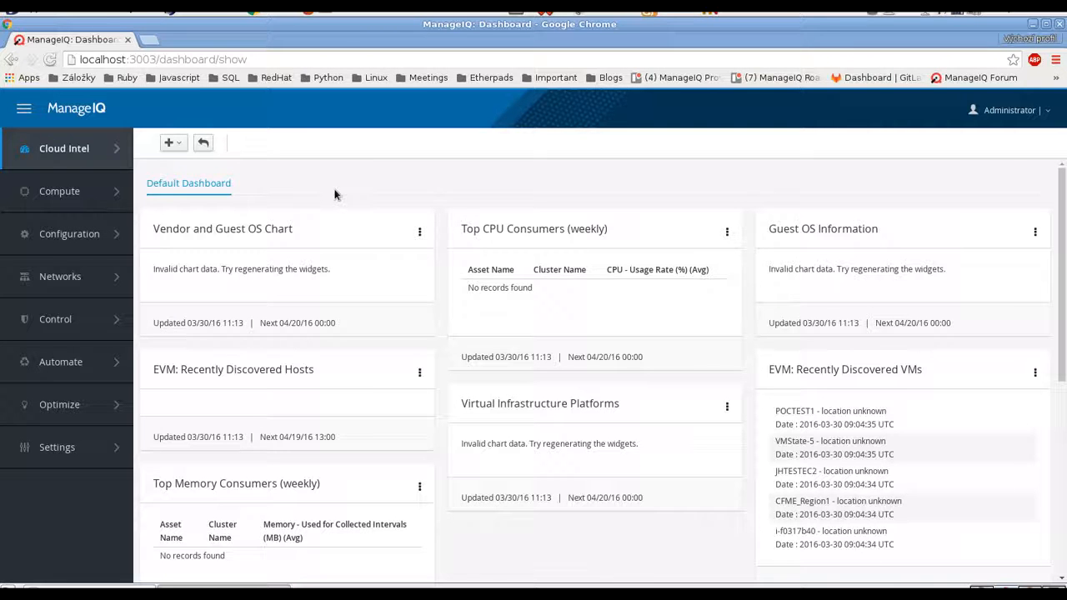
Open the Networks Topology page from the dashboard's left navigation.
{"action": "left_click", "coordinate": [61, 276]}
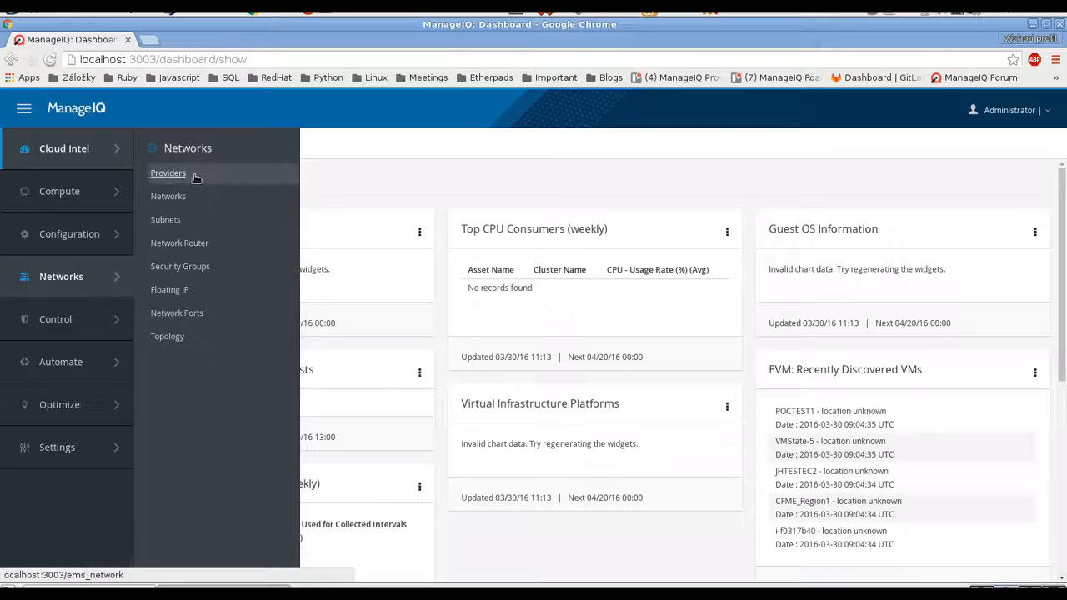
{"action": "mouse_move", "coordinate": [169, 289]}
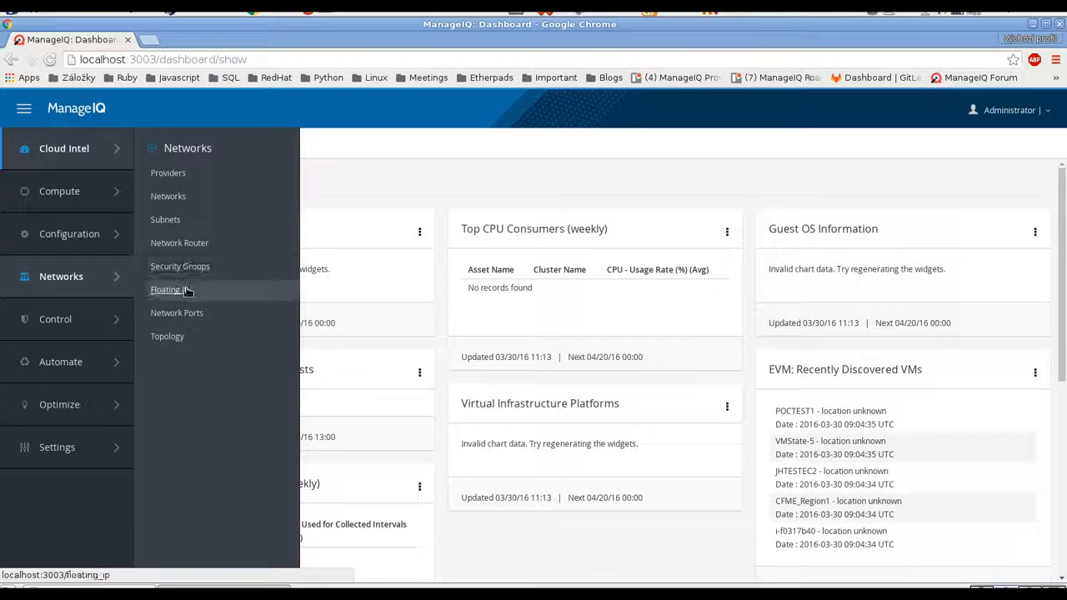
{"action": "mouse_move", "coordinate": [168, 335]}
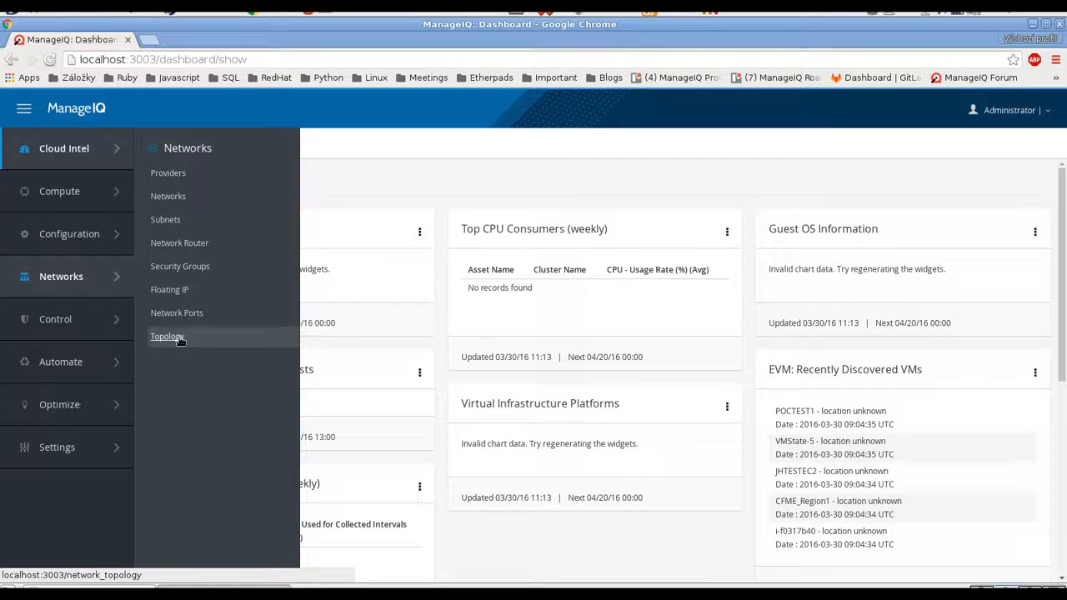
{"action": "left_click", "coordinate": [167, 336]}
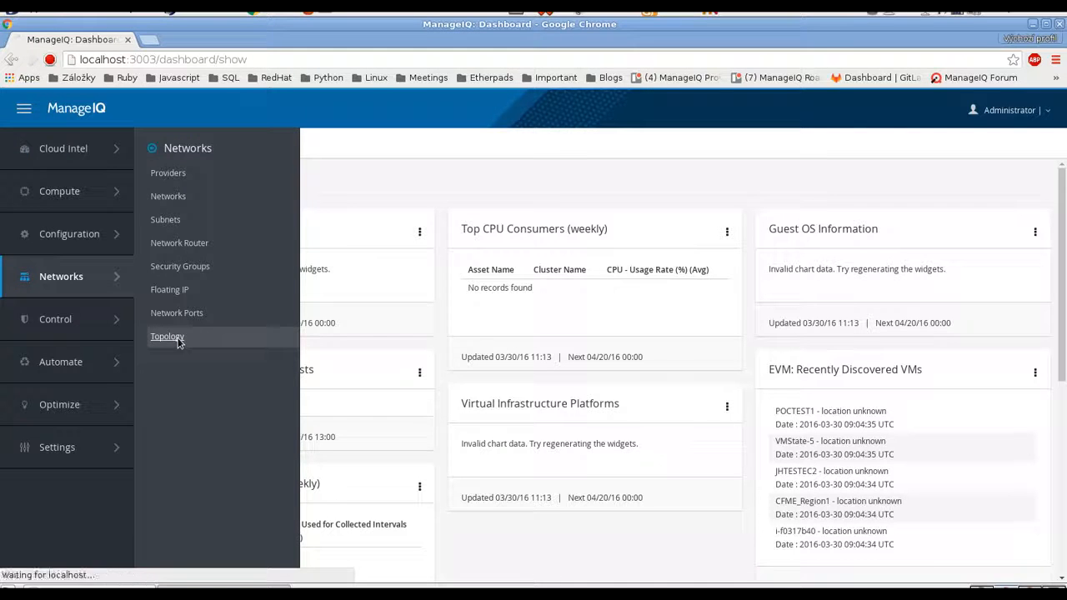
Load the Network Topology graph of cloud subnets, VMs and their connections.
{"action": "left_click", "coordinate": [167, 337]}
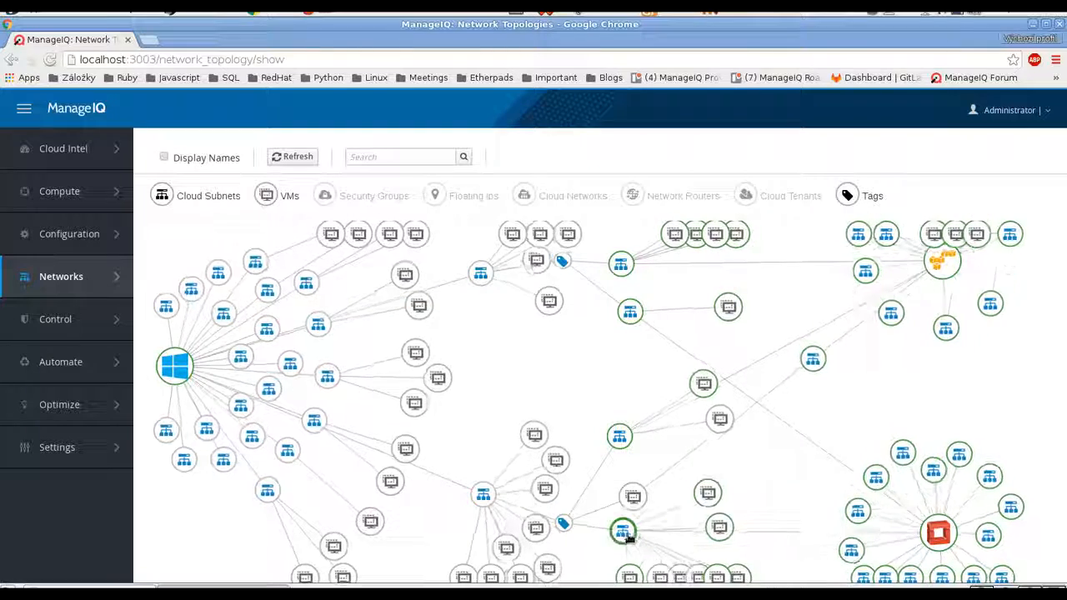
{"action": "mouse_move", "coordinate": [563, 523]}
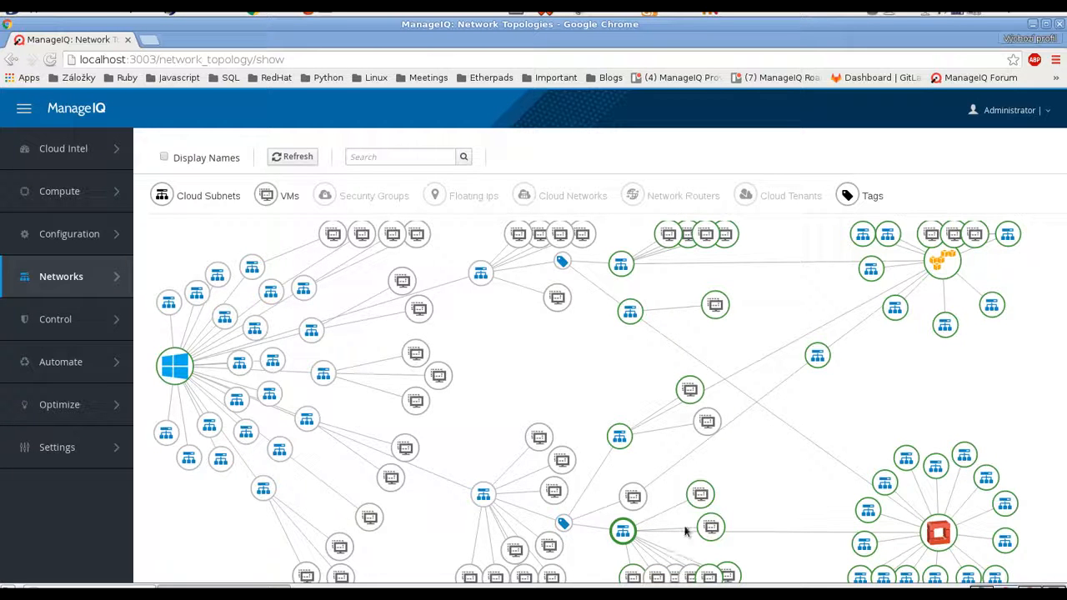
{"action": "mouse_move", "coordinate": [646, 385]}
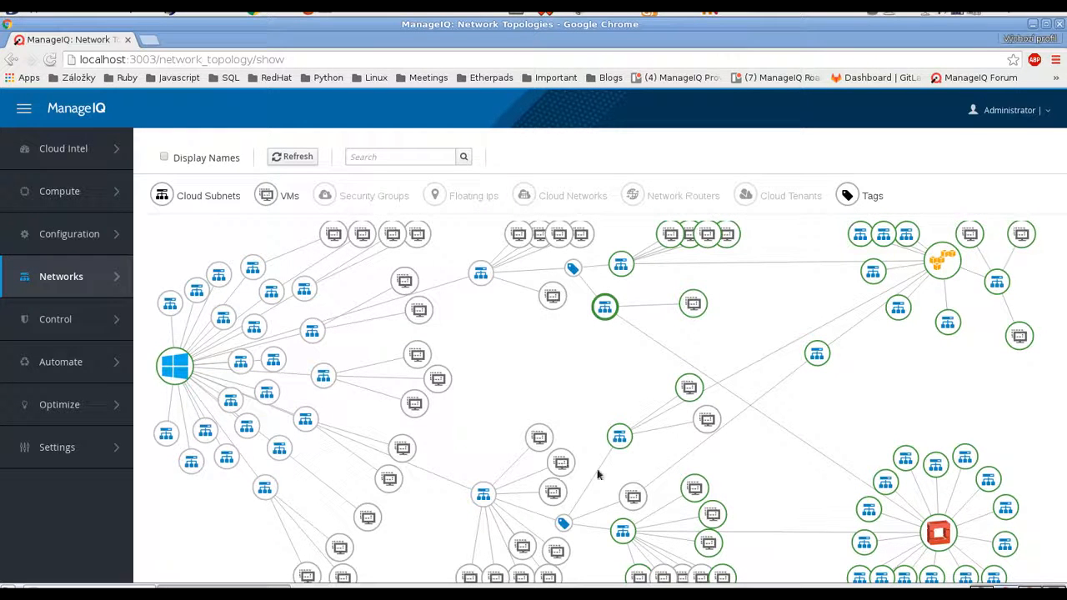
{"action": "mouse_move", "coordinate": [904, 391]}
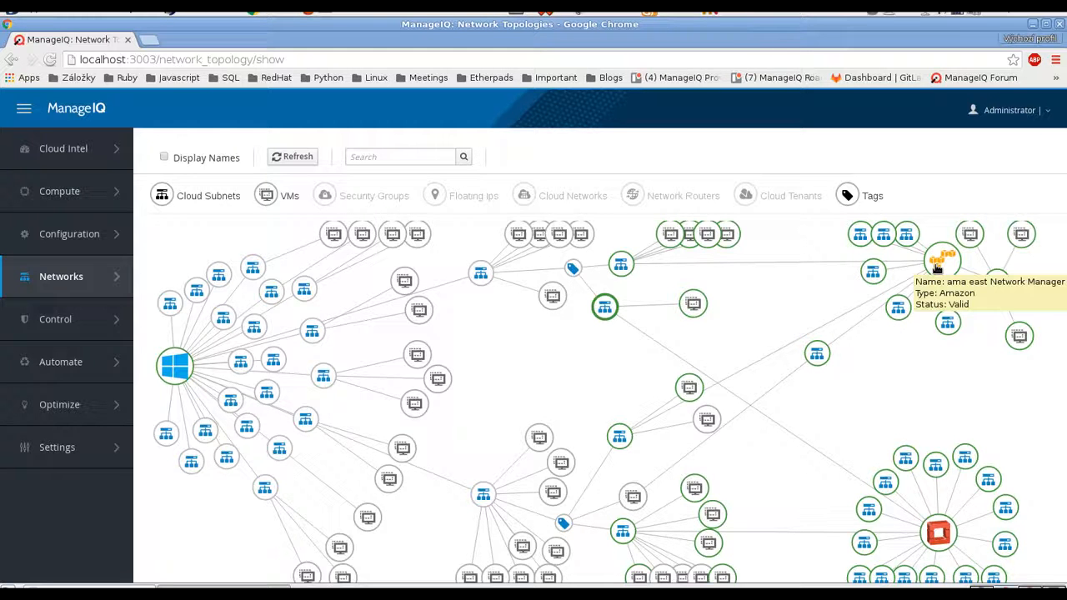
{"action": "mouse_move", "coordinate": [807, 333]}
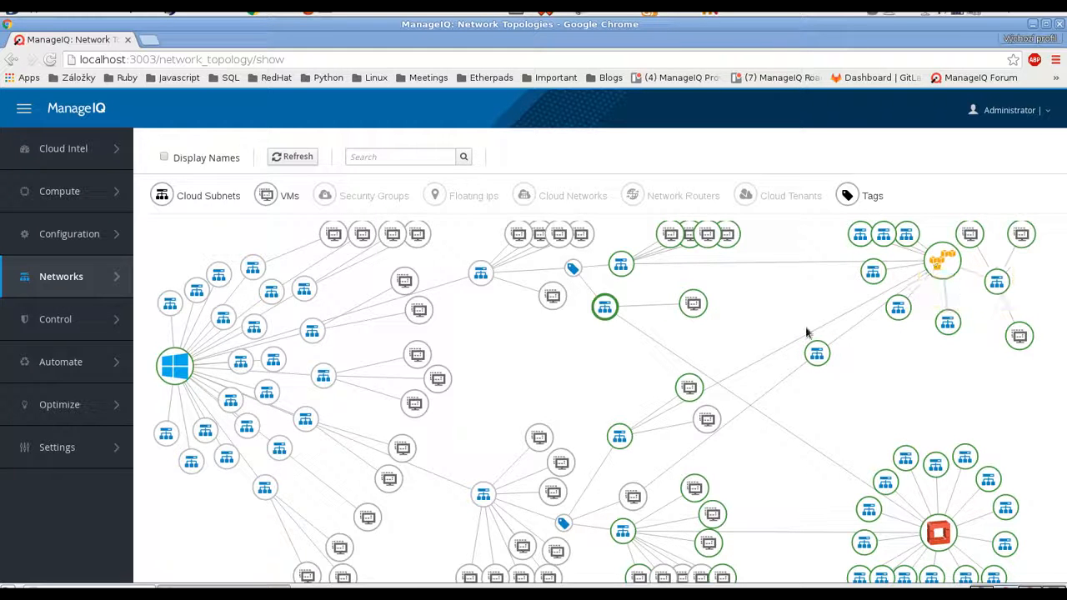
{"action": "mouse_move", "coordinate": [615, 356]}
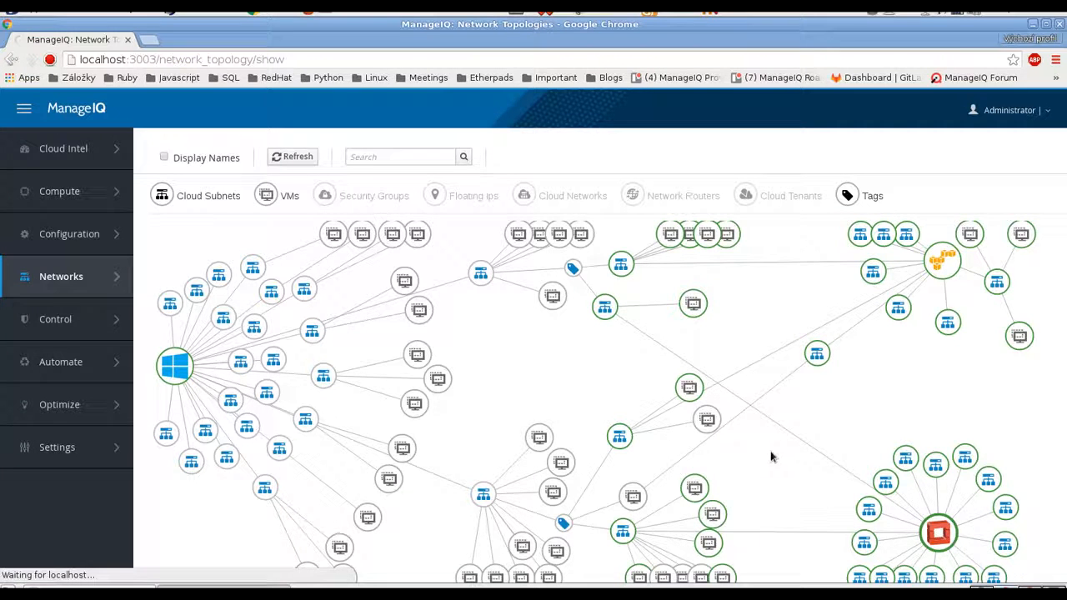
Open the 10.8.99.241 OpenStack network manager's summary and view its topology.
{"action": "left_click", "coordinate": [937, 532]}
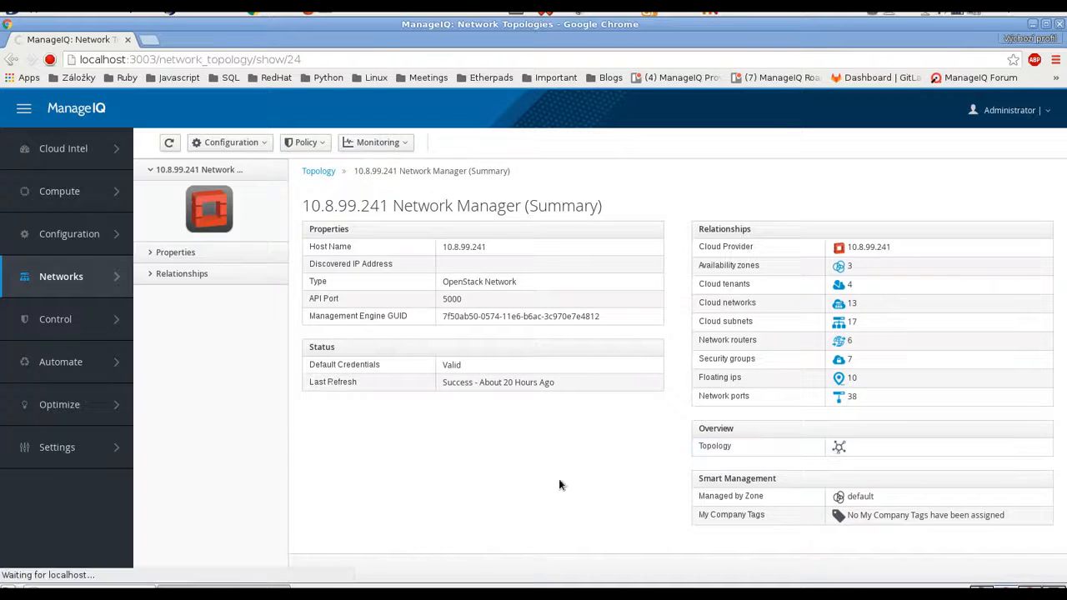
{"action": "left_click", "coordinate": [839, 447]}
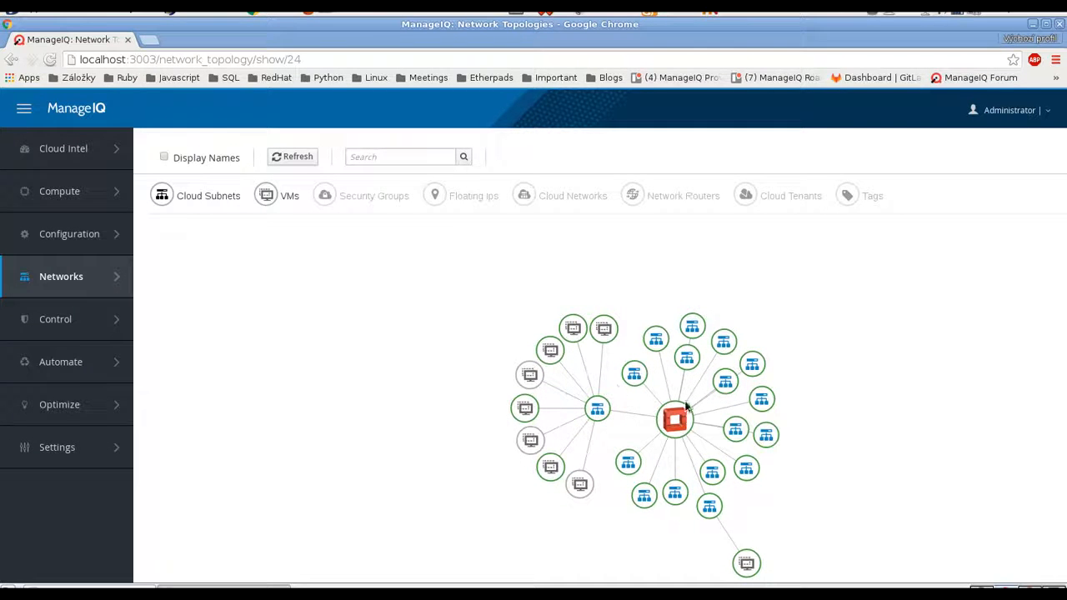
{"action": "mouse_move", "coordinate": [597, 409]}
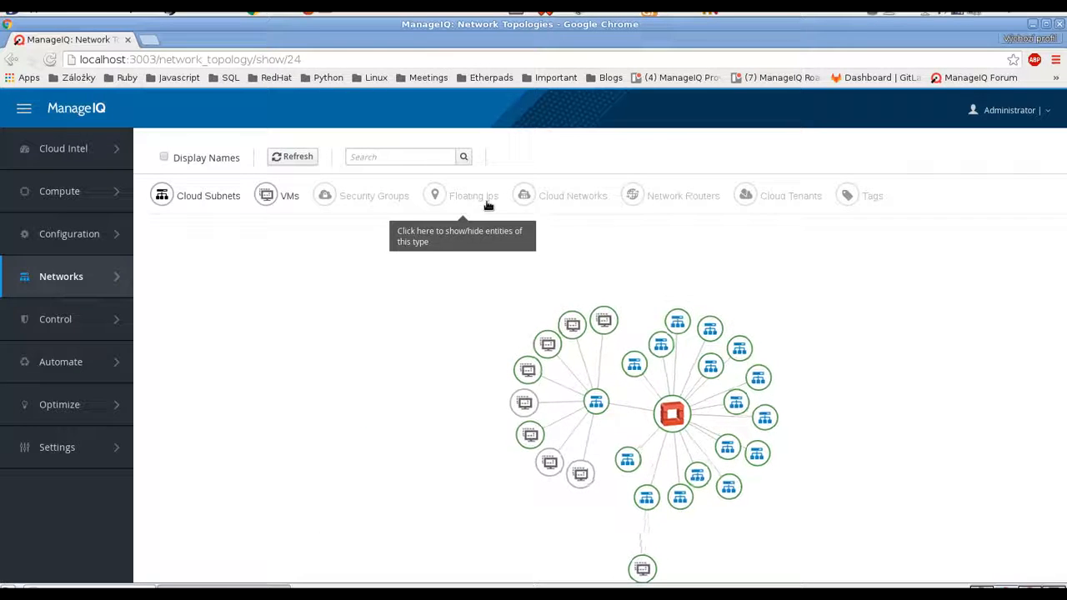
Enable Cloud Networks in the topology legend to show networks.
{"action": "left_click", "coordinate": [524, 195]}
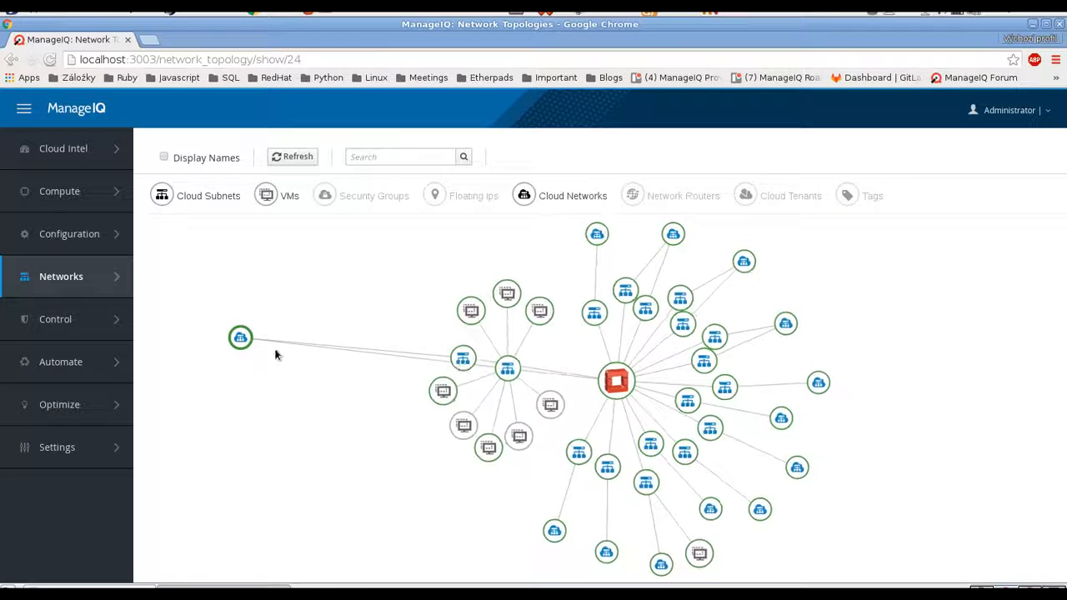
{"action": "mouse_move", "coordinate": [240, 337]}
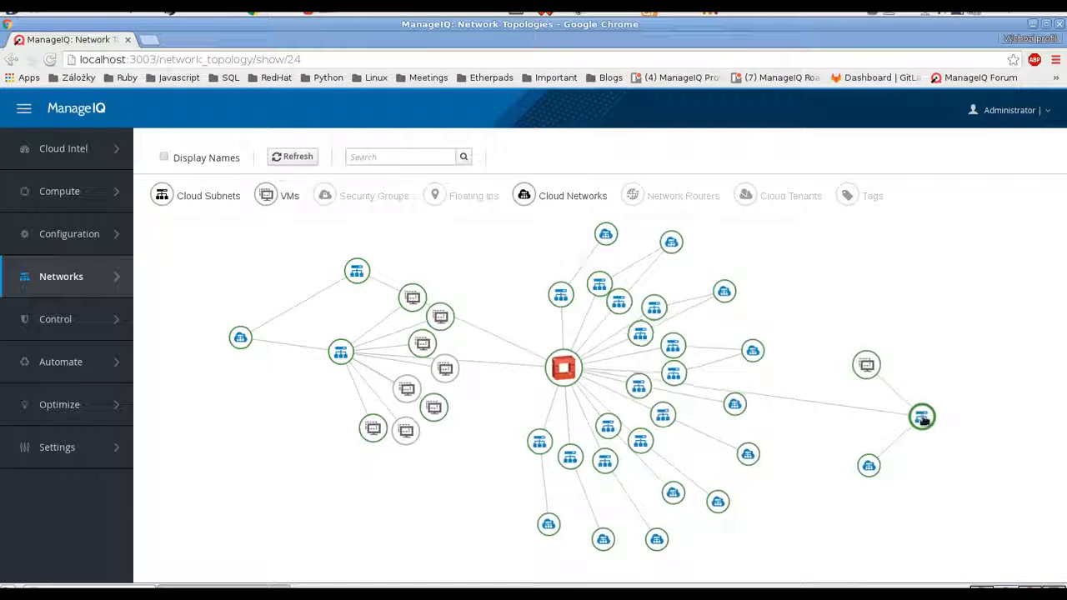
{"action": "mouse_move", "coordinate": [871, 462]}
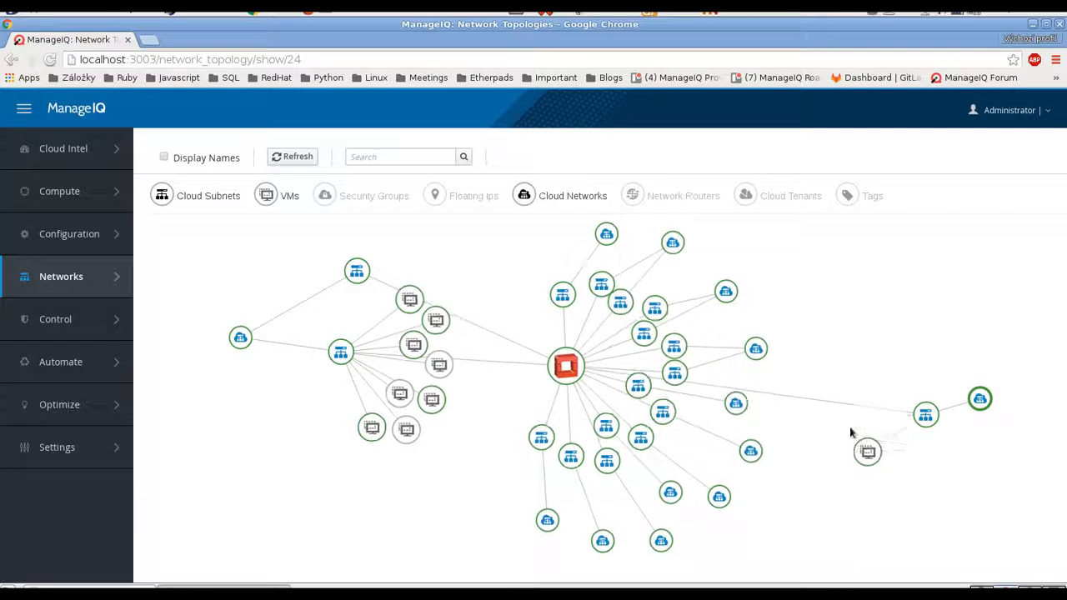
{"action": "mouse_move", "coordinate": [524, 195]}
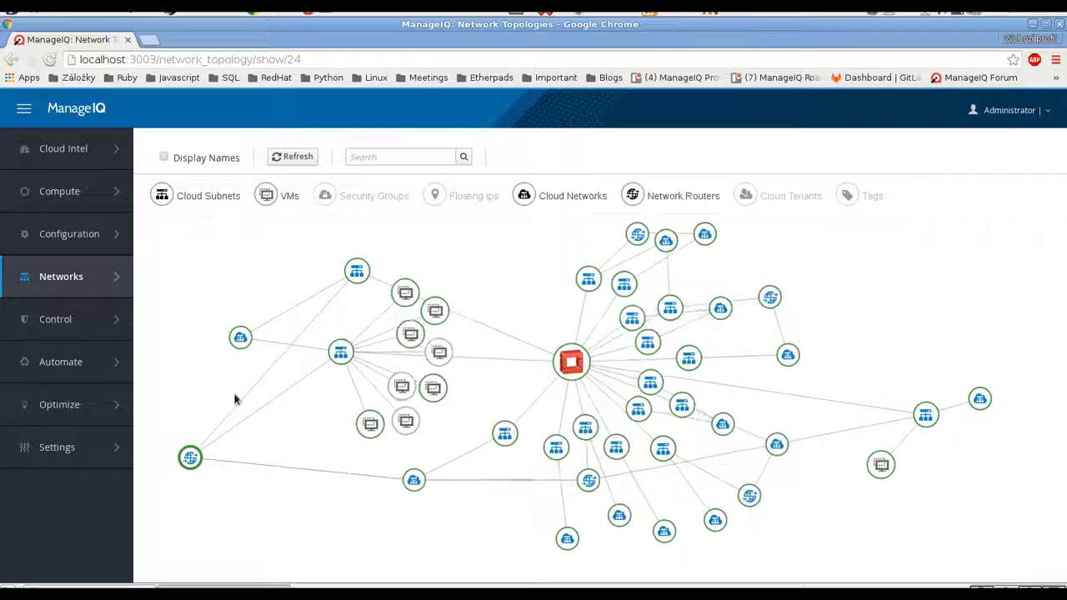
{"action": "mouse_move", "coordinate": [190, 458]}
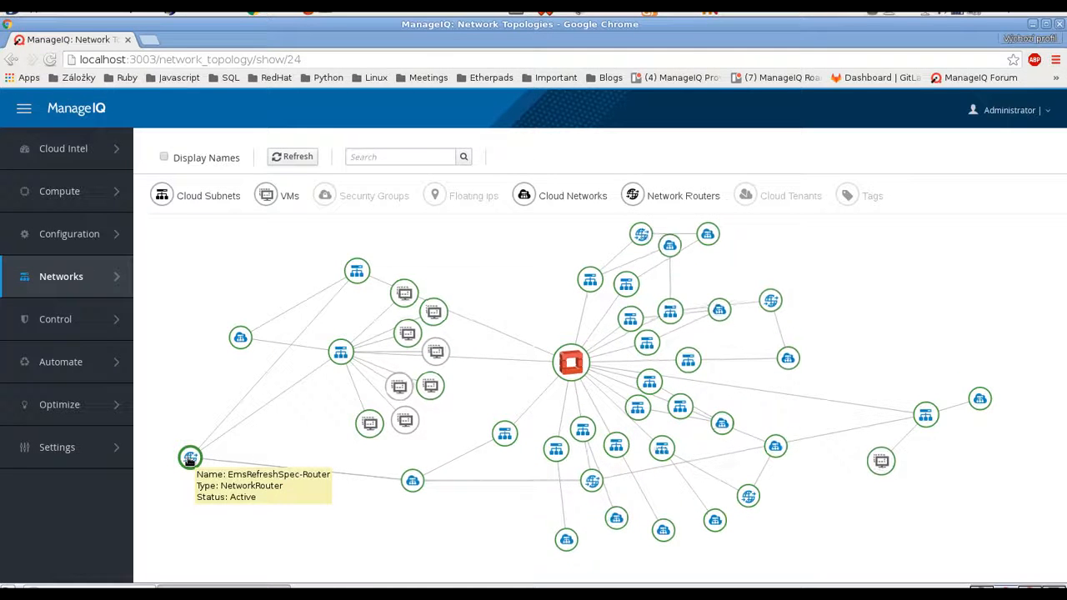
{"action": "mouse_move", "coordinate": [388, 484]}
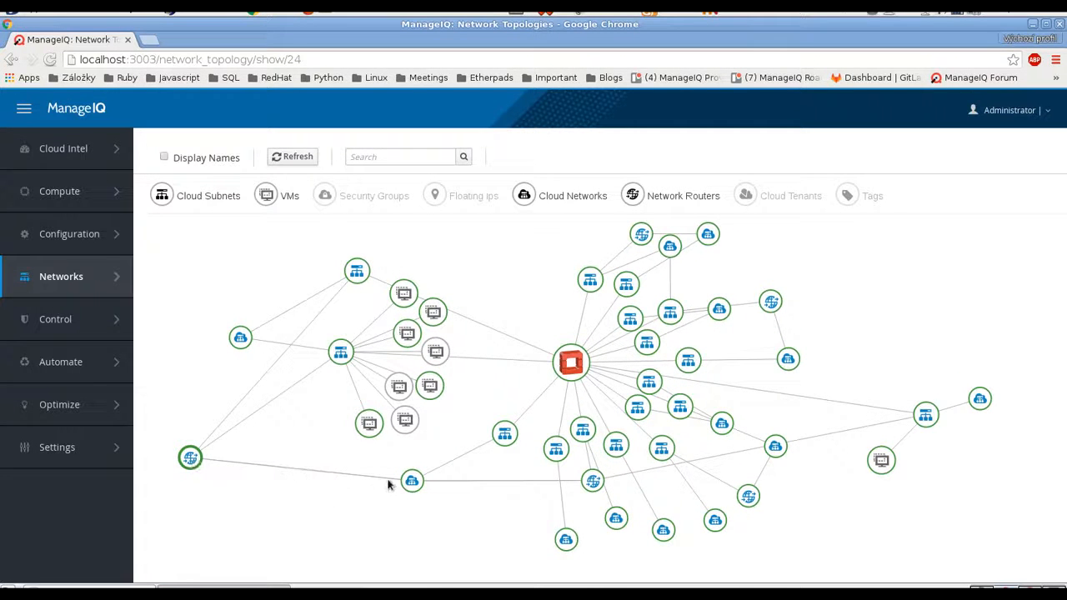
{"action": "mouse_move", "coordinate": [412, 481]}
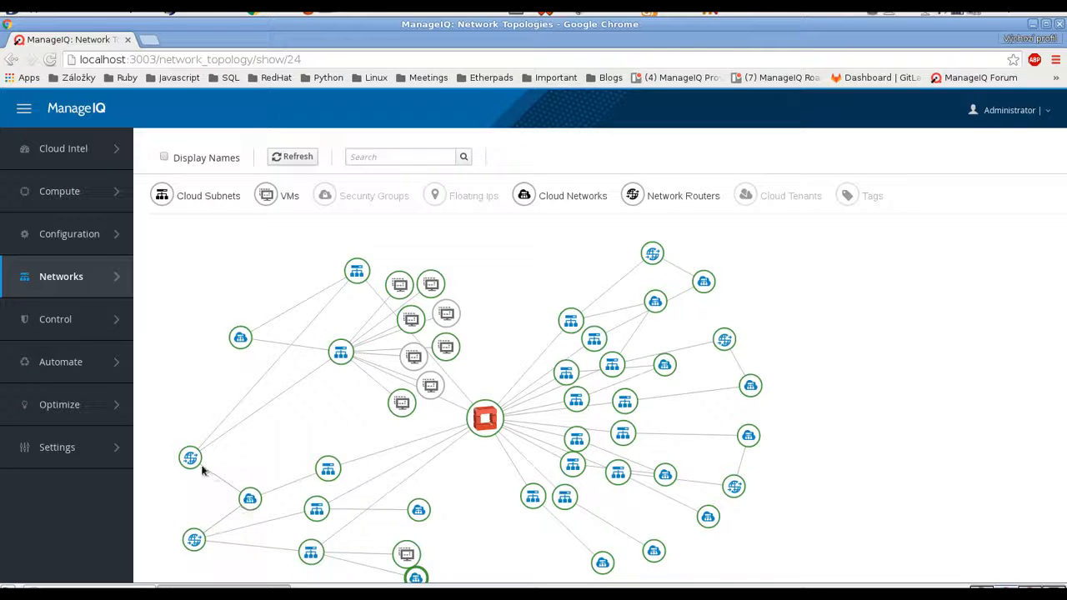
{"action": "mouse_move", "coordinate": [195, 542]}
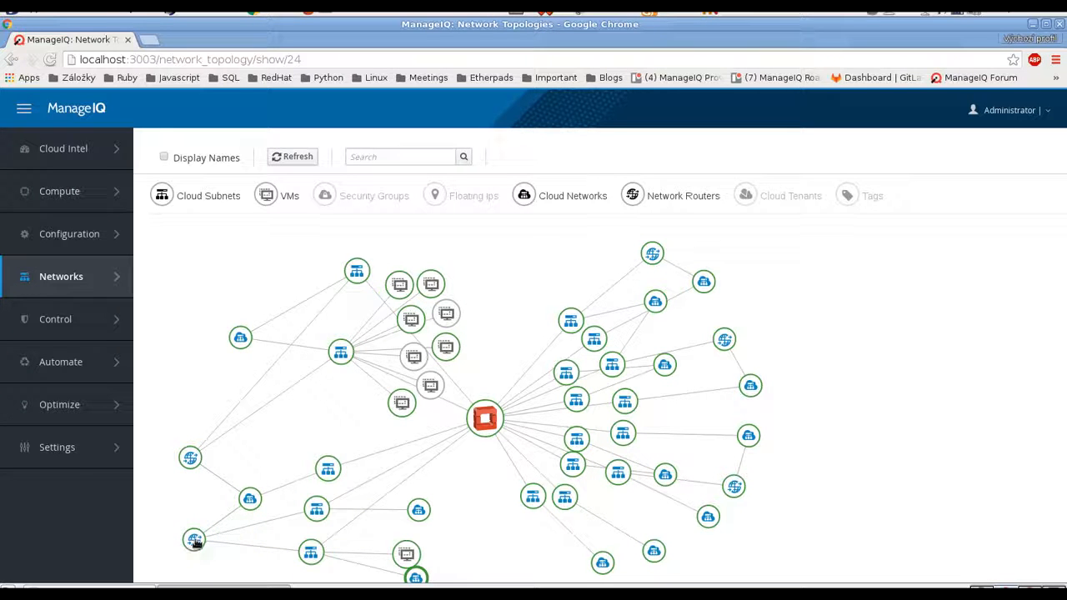
{"action": "mouse_move", "coordinate": [317, 522]}
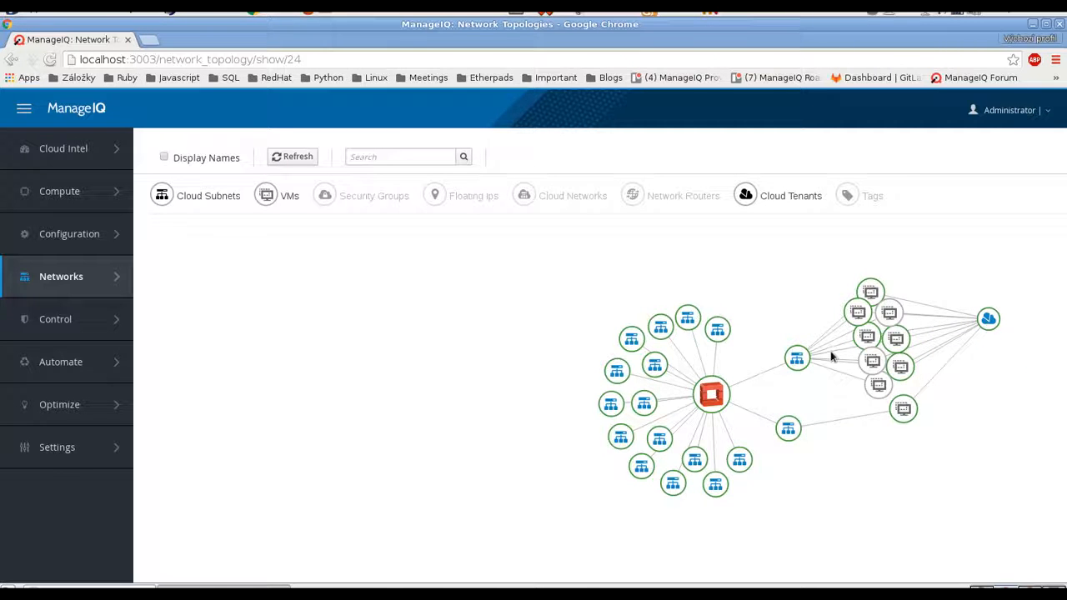
{"action": "mouse_move", "coordinate": [785, 331]}
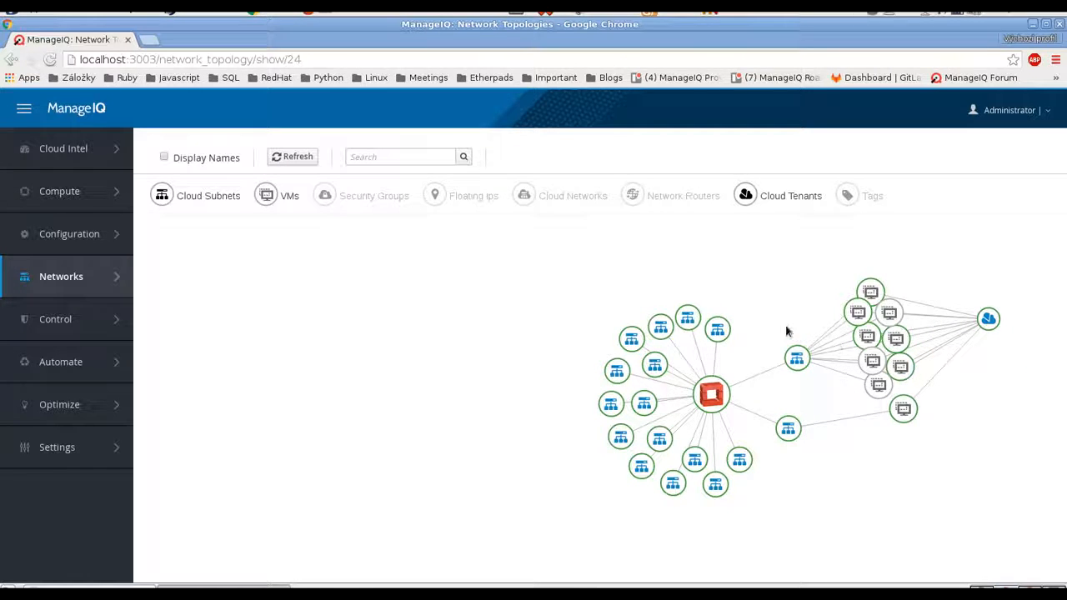